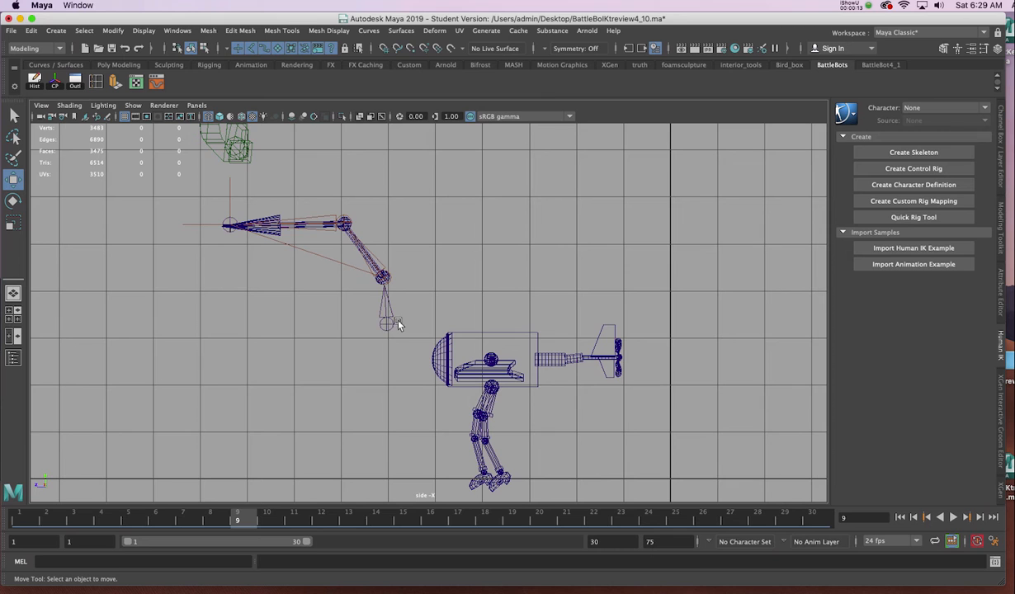
Drag the arm skeleton (joint4) down onto the top of the BattleBot's body.
click(386, 323)
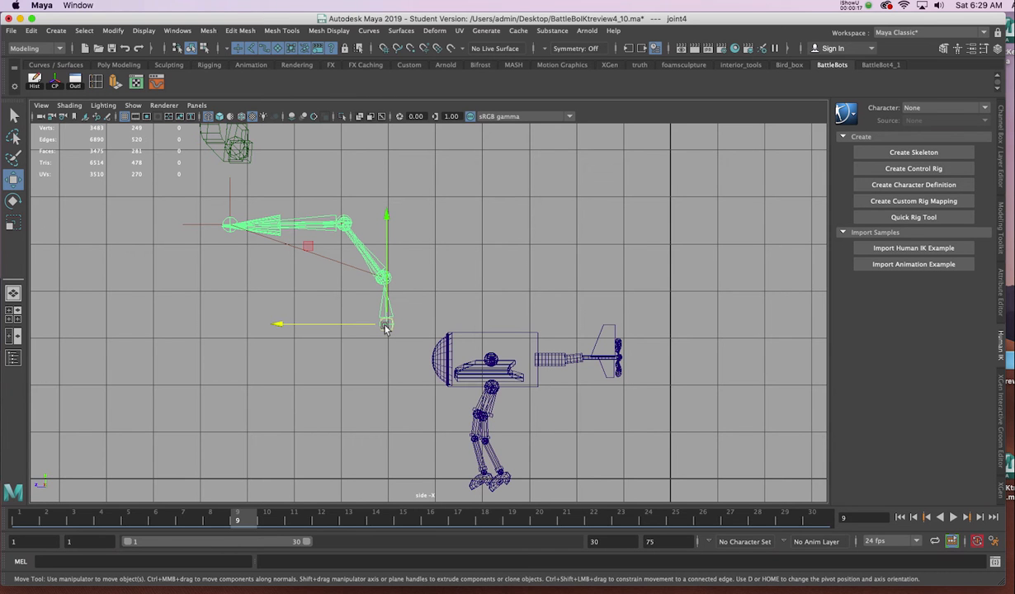
drag(383, 323, 494, 344)
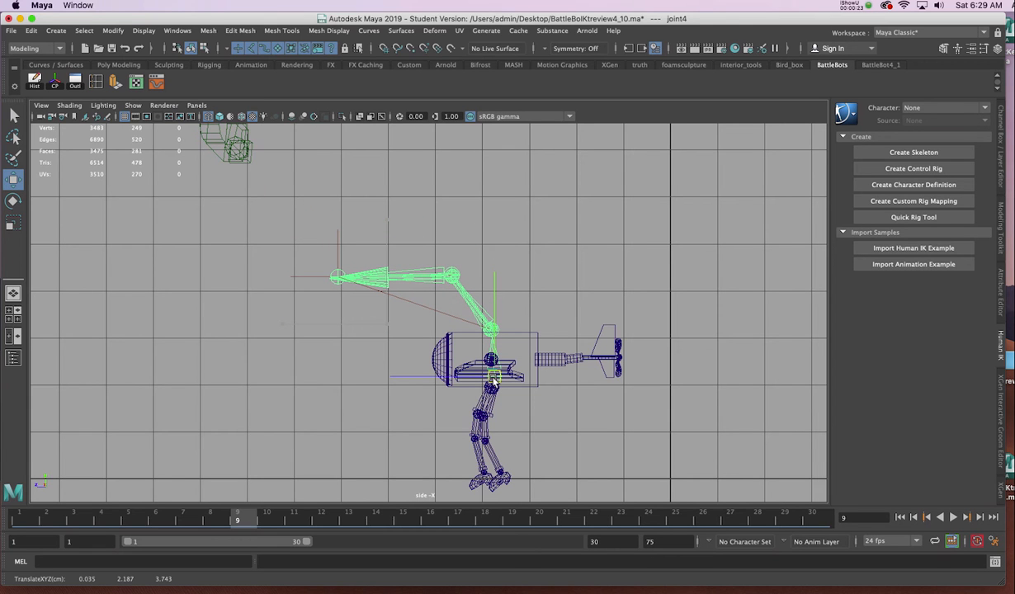
click(492, 376)
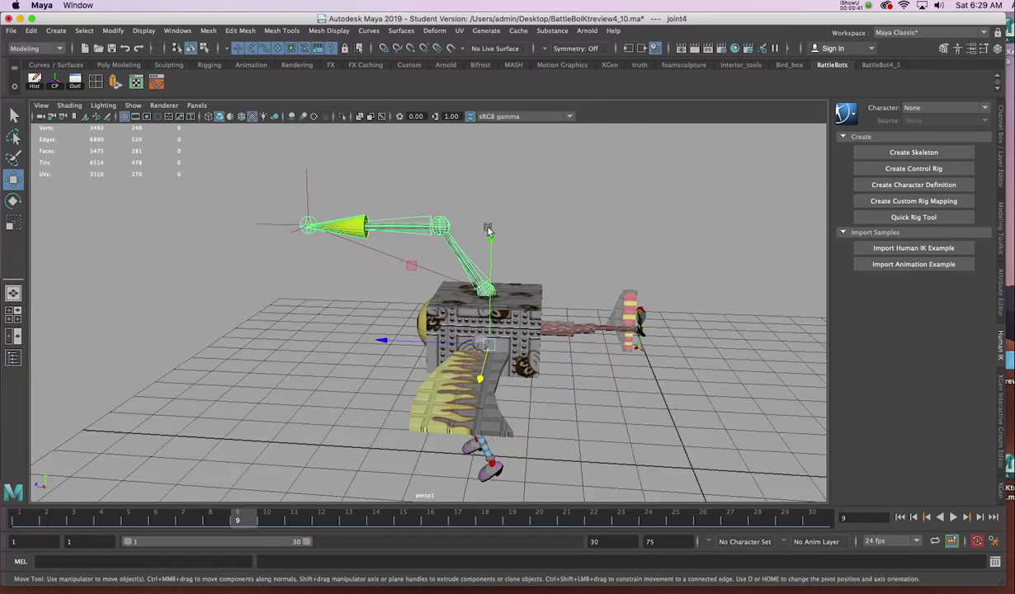
Nudge and rotate joint4 in the side view so the arm base sits aligned atop the body.
drag(486, 329, 421, 305)
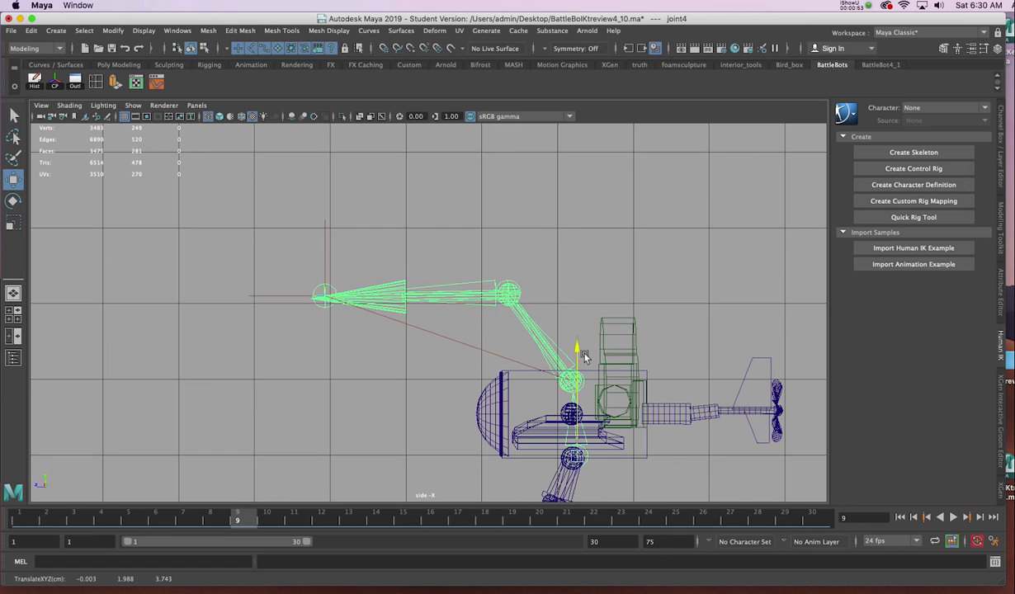
drag(577, 345, 577, 333)
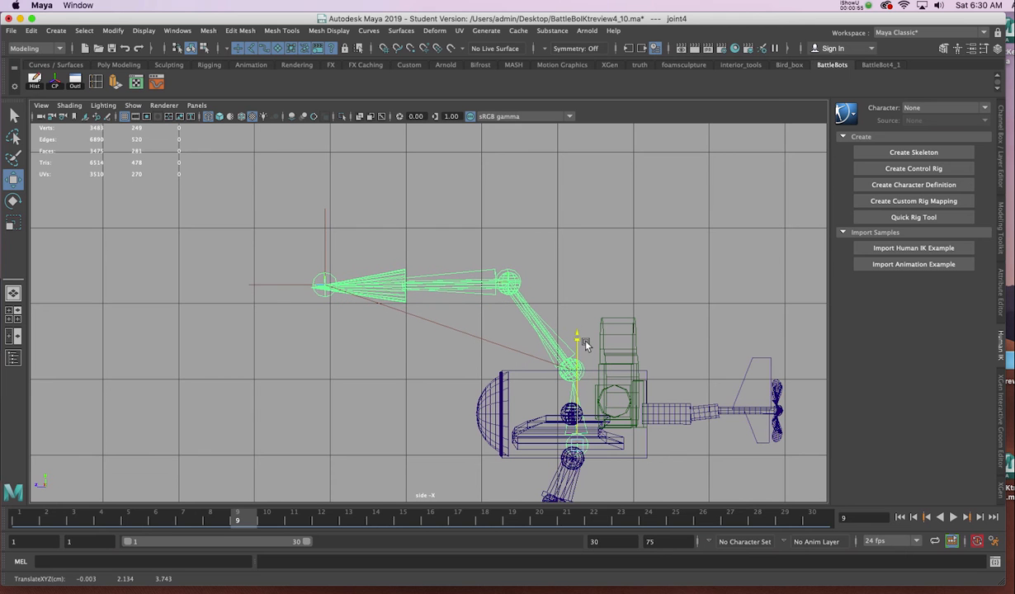
click(576, 337)
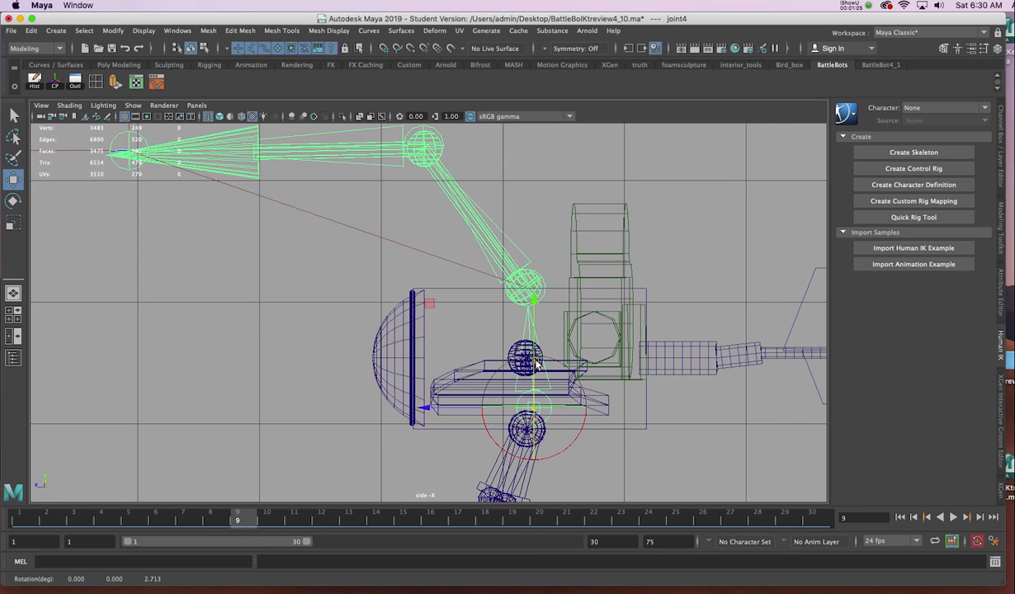
drag(537, 363, 534, 338)
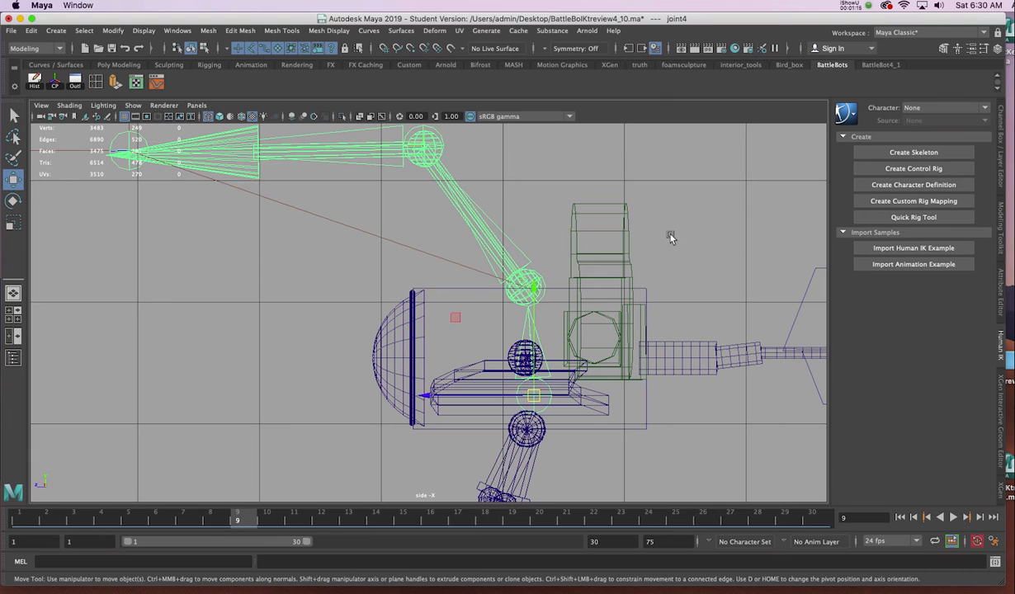
mouse_move(686, 221)
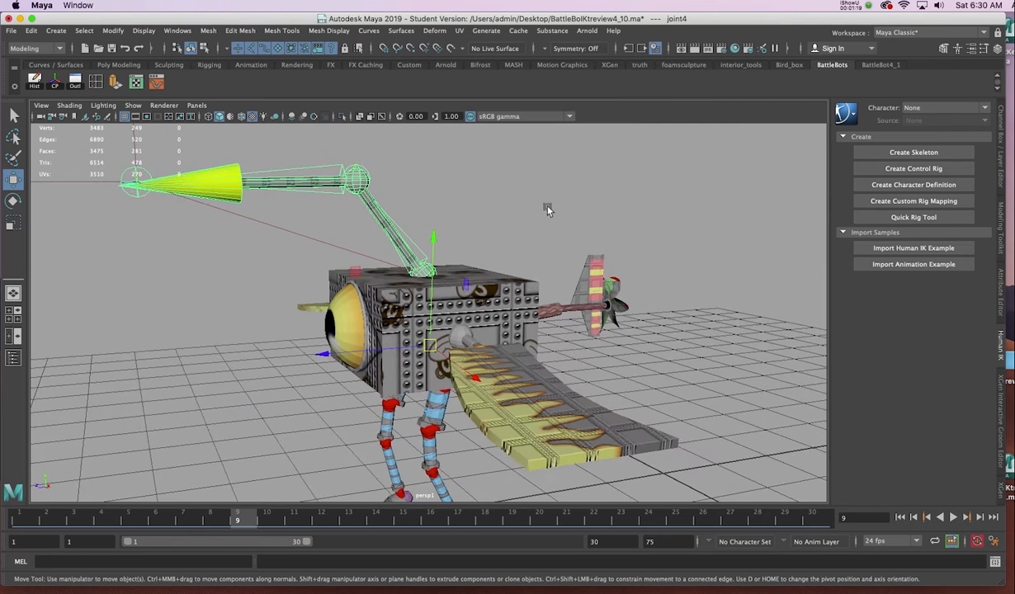
Parent joint4 under wholebot with P, then move and rotate wholebot to confirm the arm follows.
drag(548, 208, 195, 148)
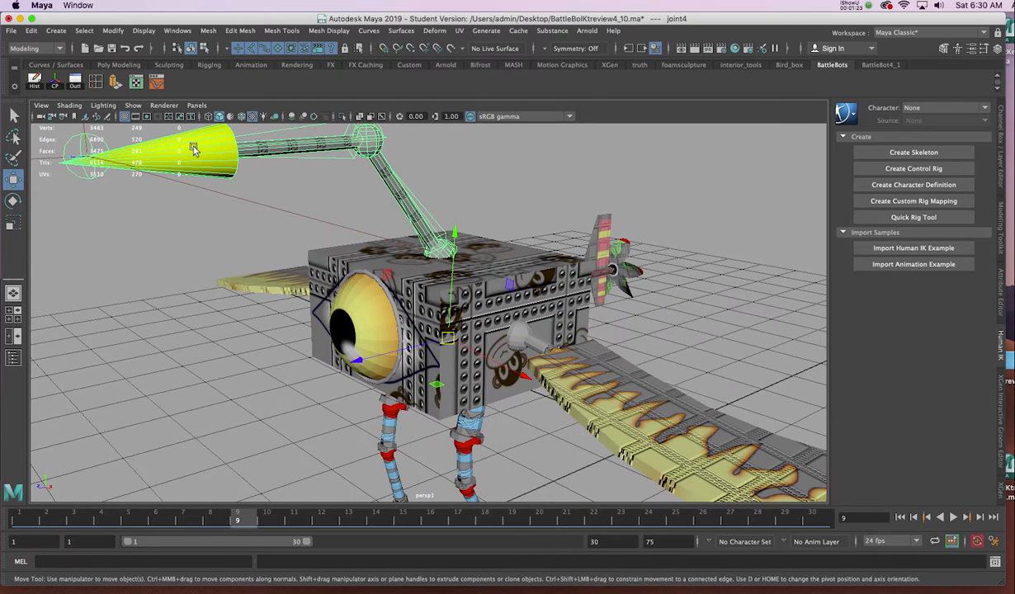
mouse_move(518, 260)
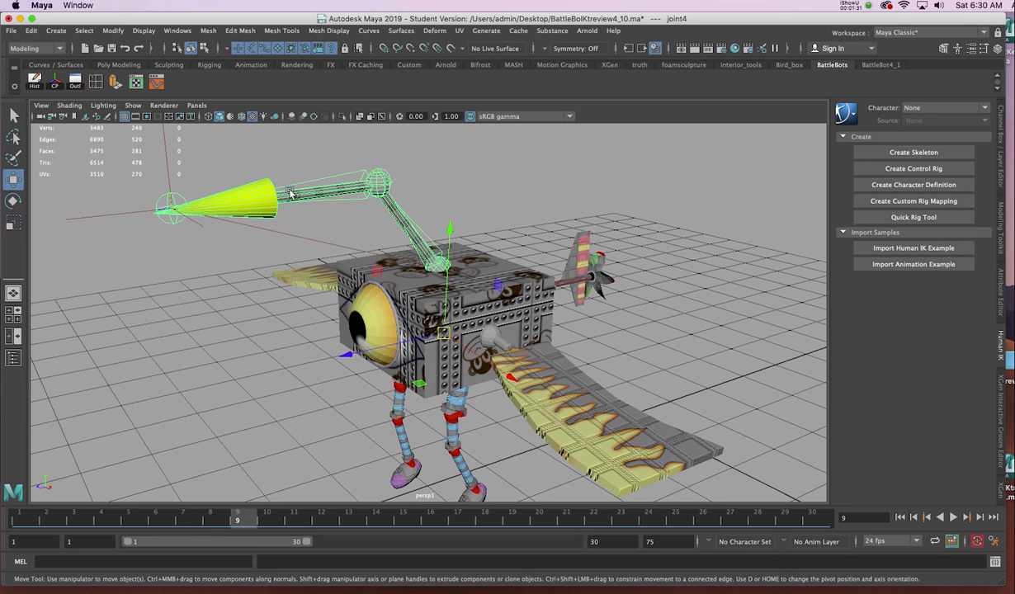
key(4)
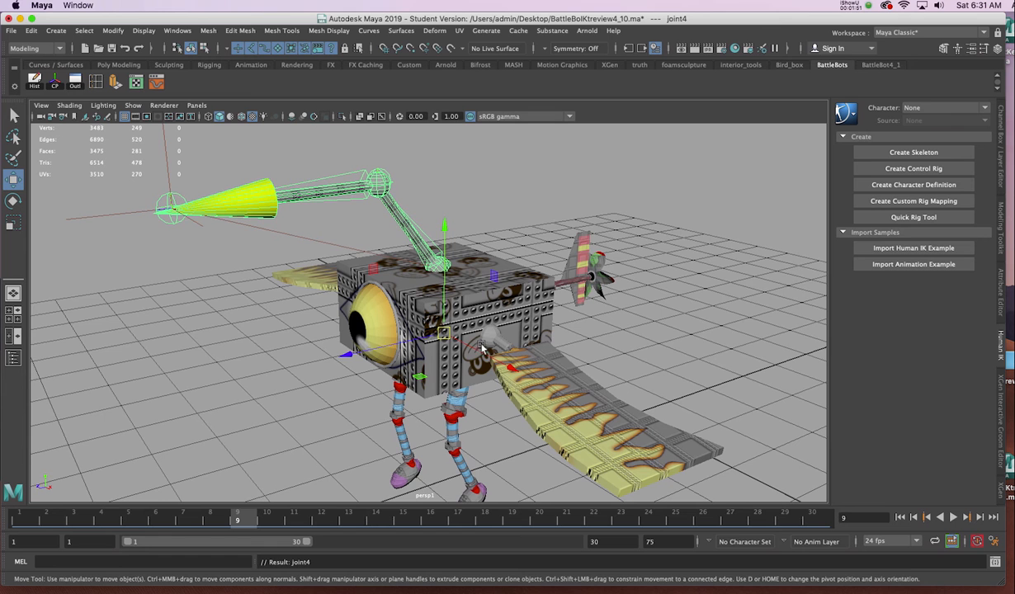
drag(479, 346, 462, 297)
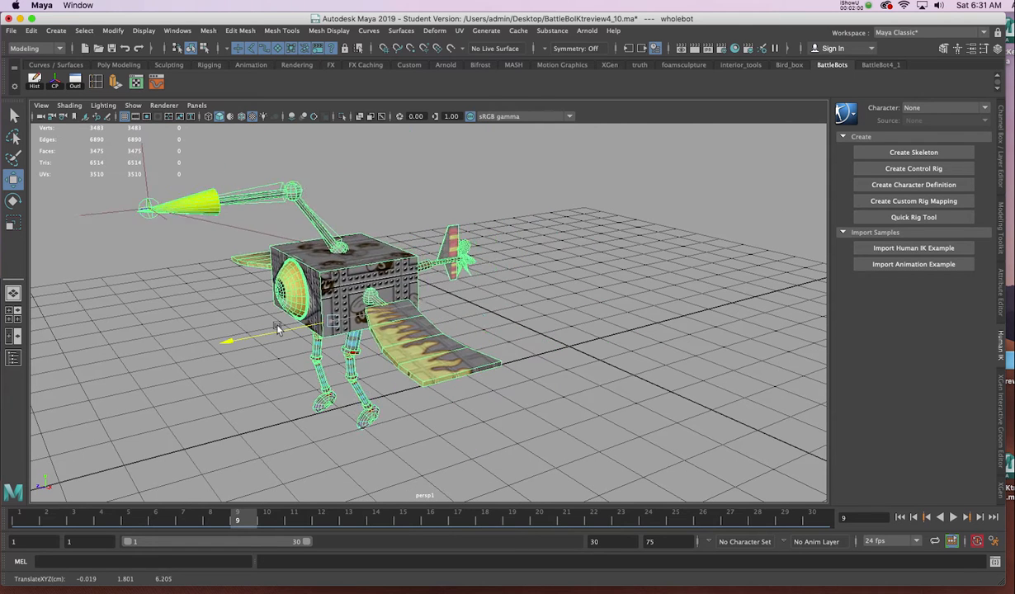
drag(277, 330, 353, 333)
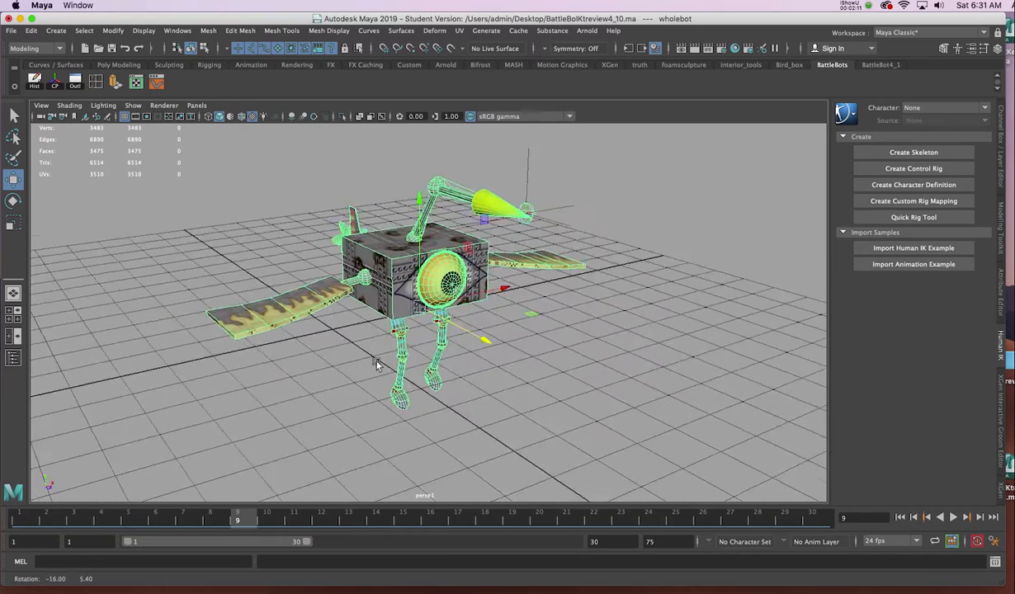
drag(376, 367, 466, 345)
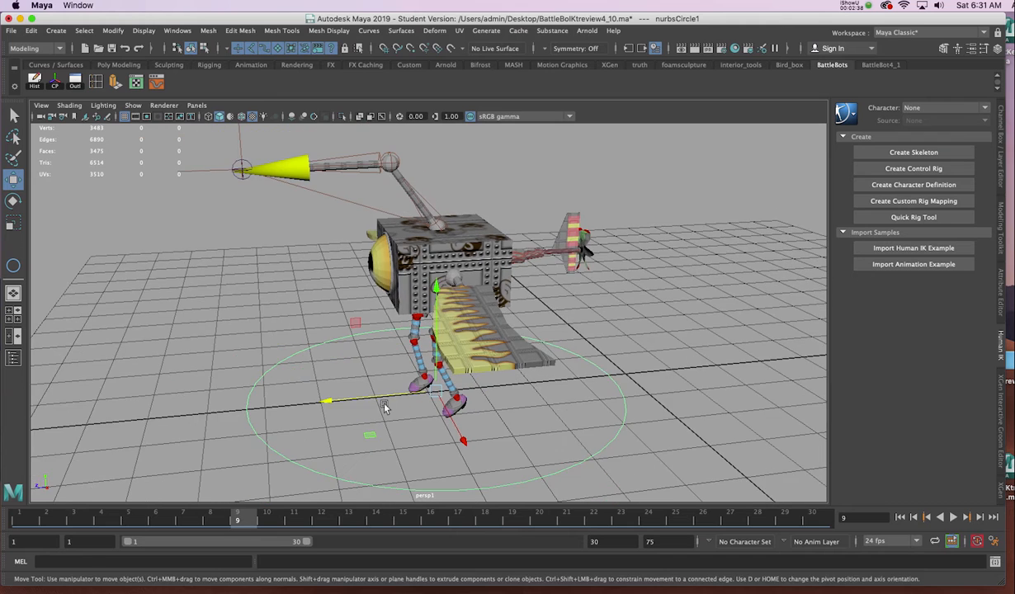
Orbit around the robot to check the NURBS circle sits on the ground under its feet.
drag(383, 409, 305, 350)
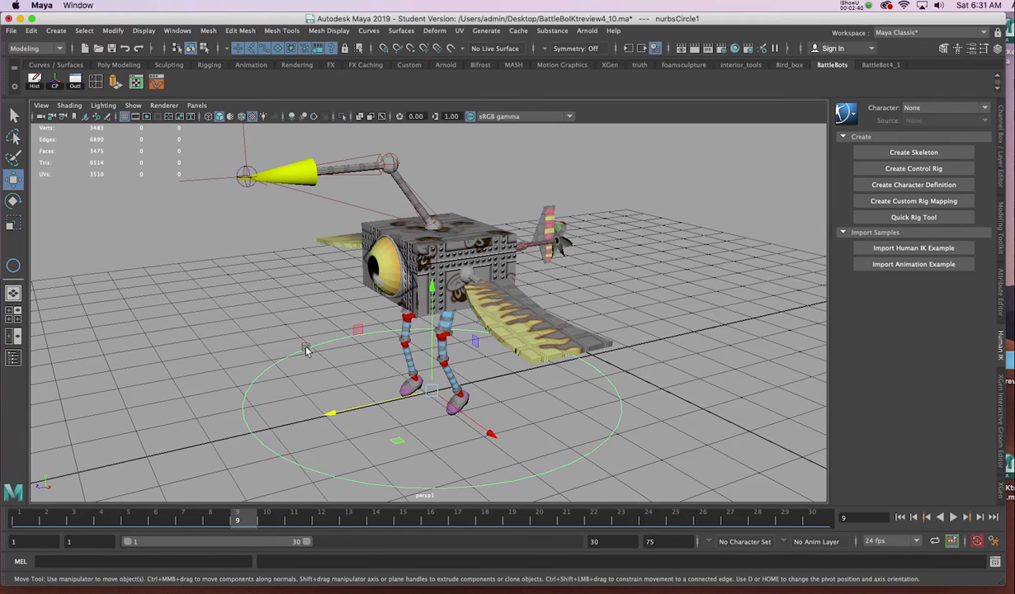
mouse_move(360, 315)
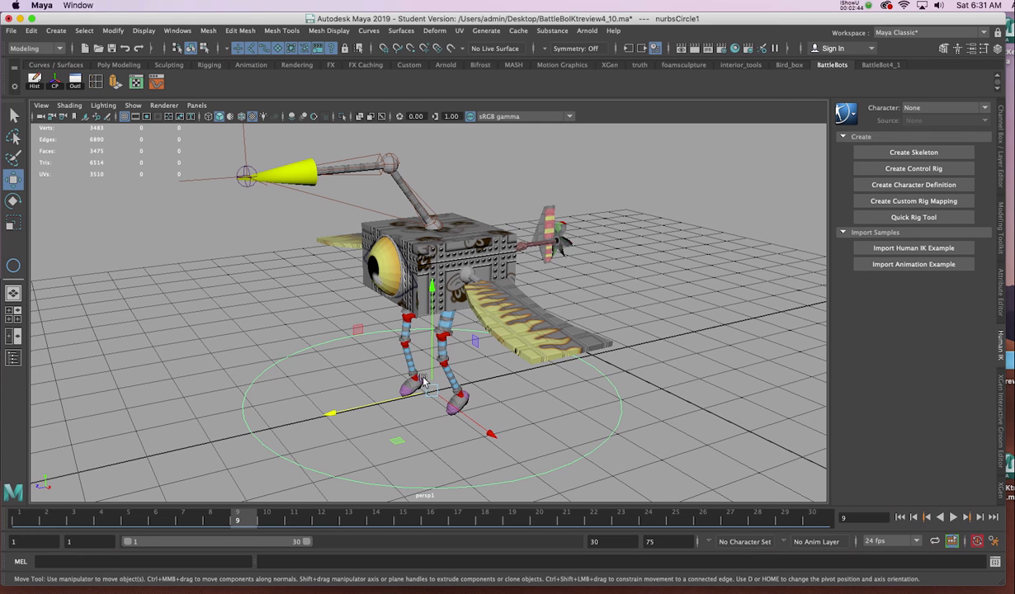
drag(425, 380, 376, 425)
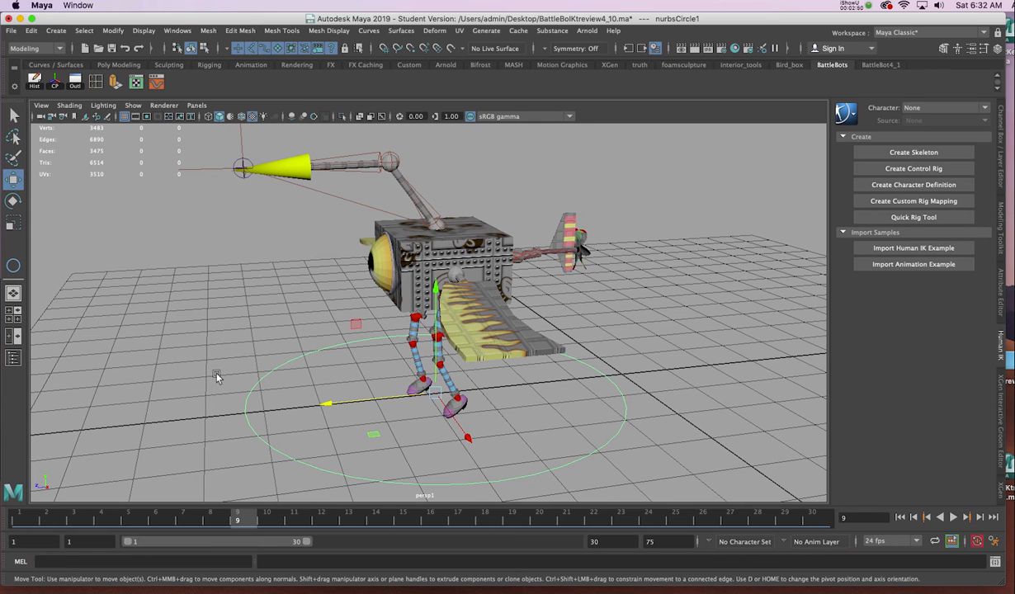
Parent the robot, arm skeleton and ikHandle1 under nurbsCircle1, then move the circle to check they follow.
click(495, 251)
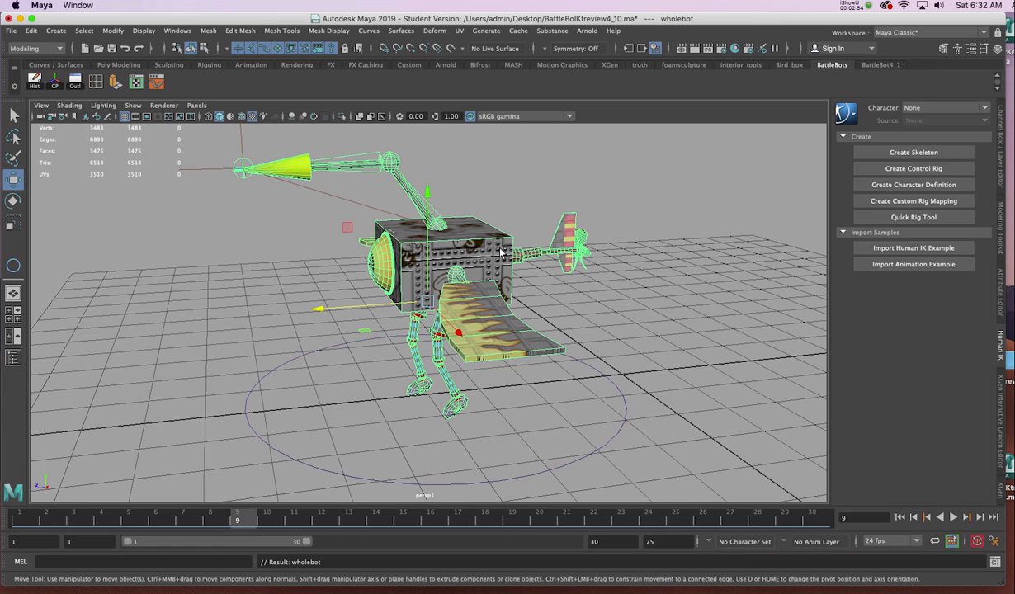
mouse_move(263, 172)
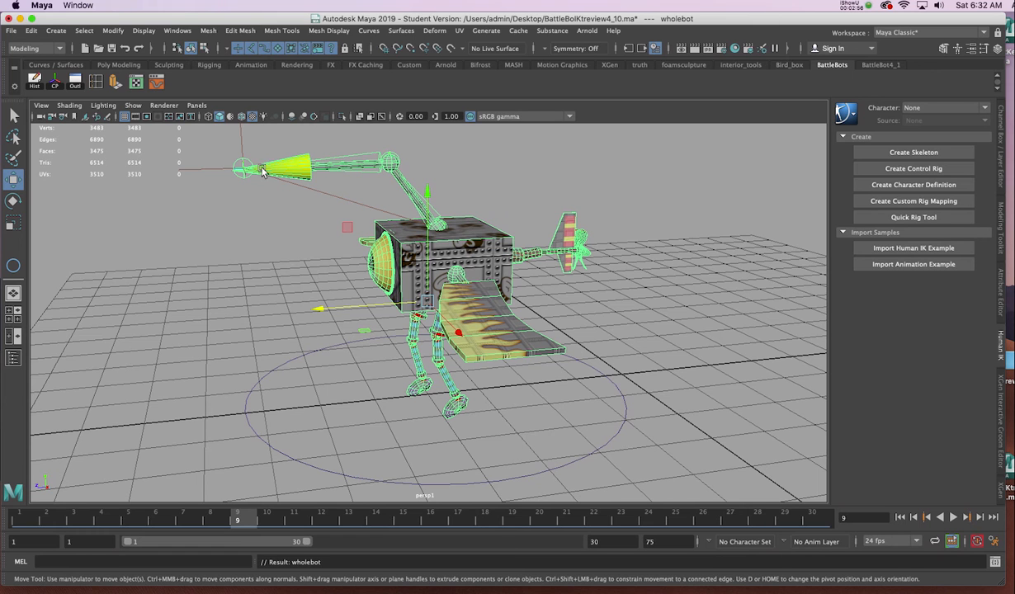
mouse_move(254, 434)
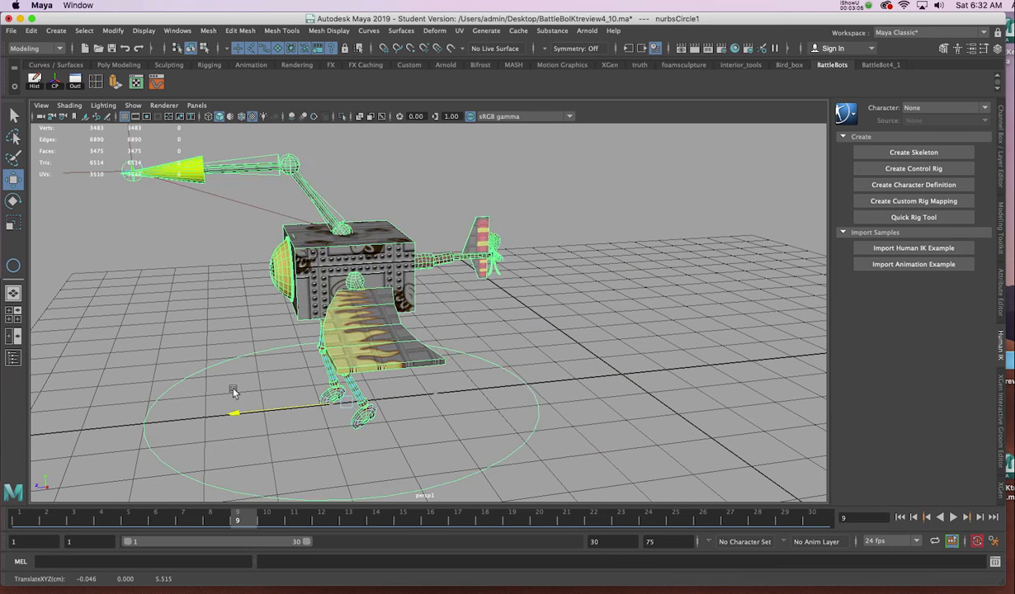
drag(234, 392, 317, 393)
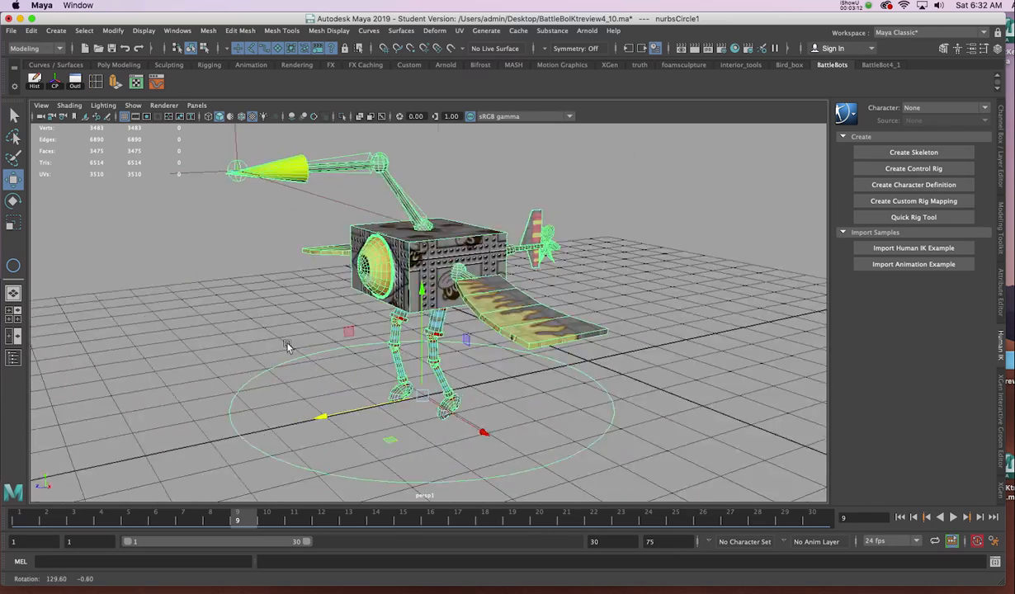
drag(413, 330, 387, 207)
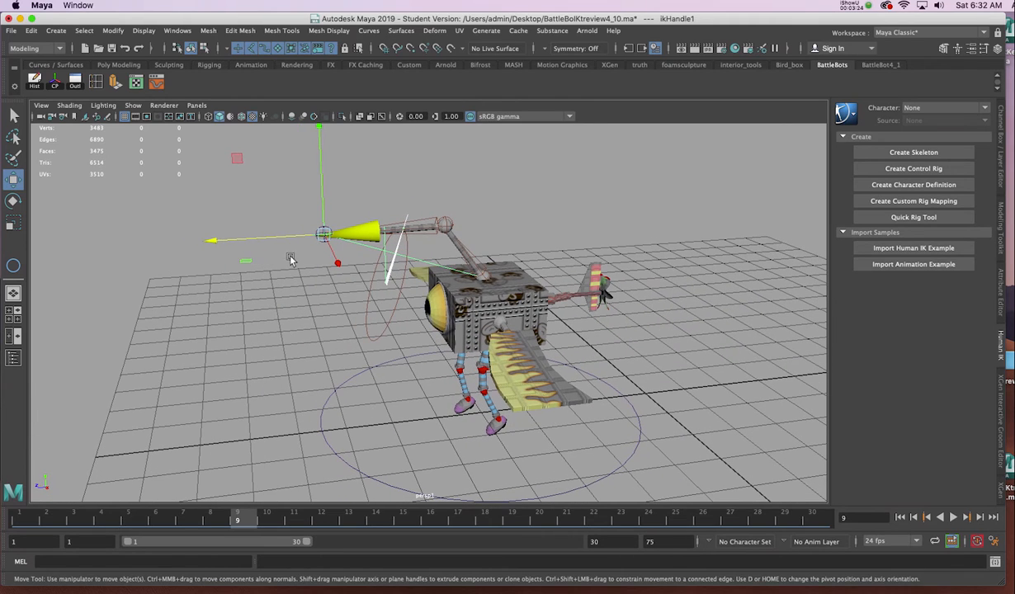
Select nurbsCircle1 to see the arm joints and ikHandle1 highlight as its children.
click(307, 198)
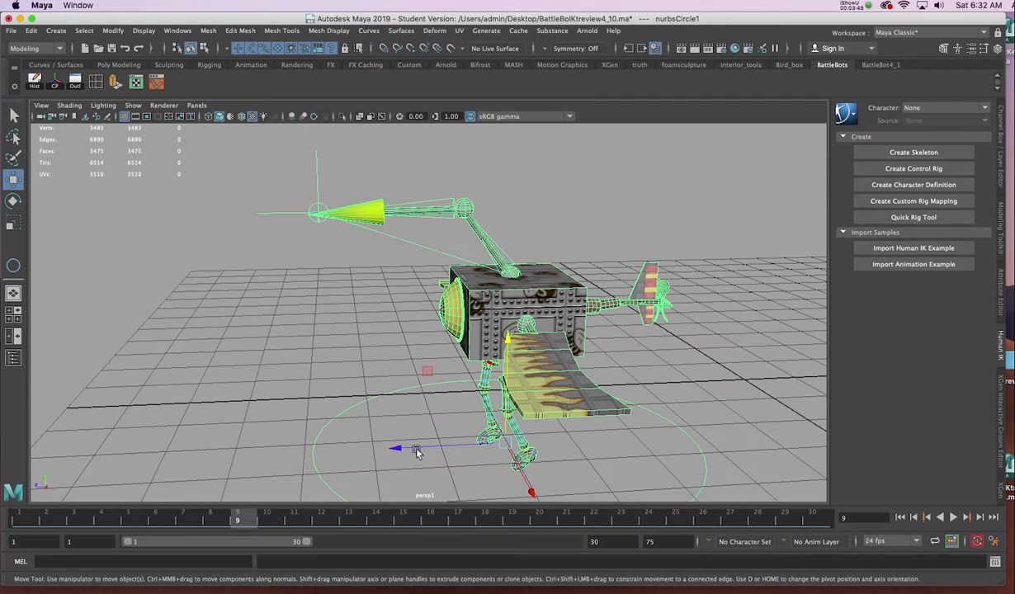
mouse_move(435, 427)
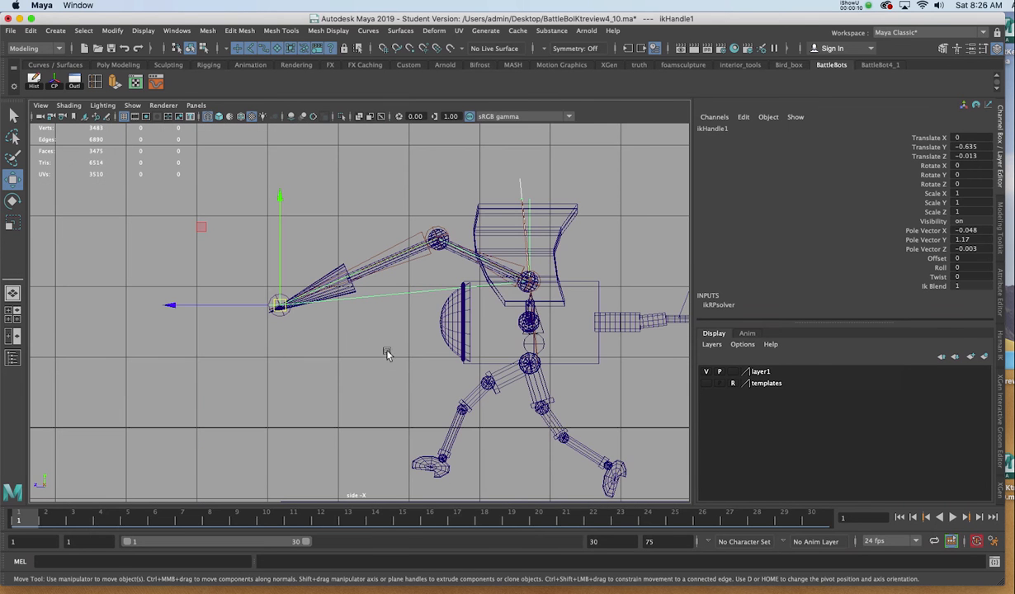
mouse_move(281, 228)
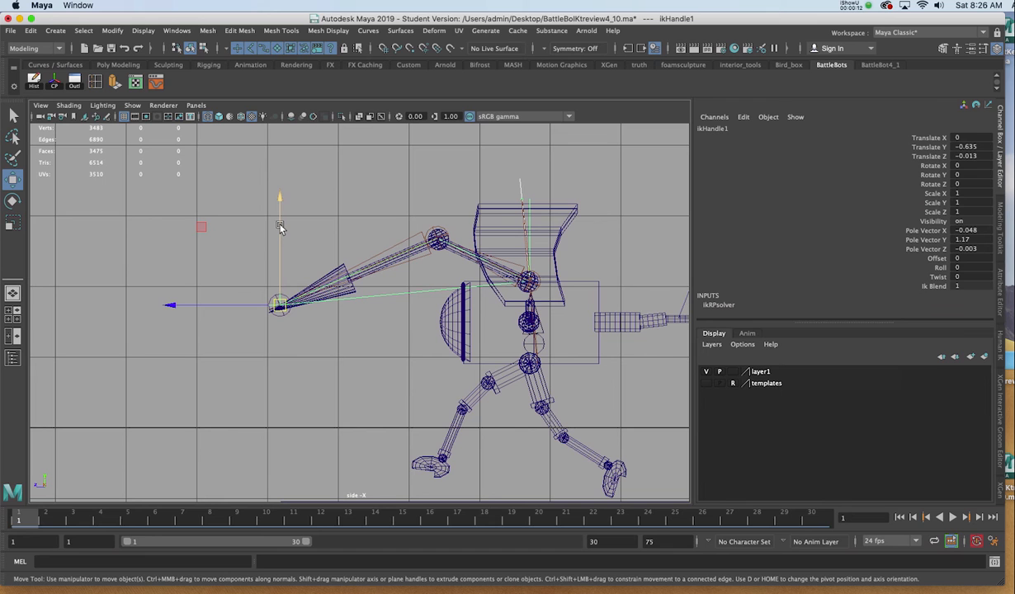
mouse_move(278, 230)
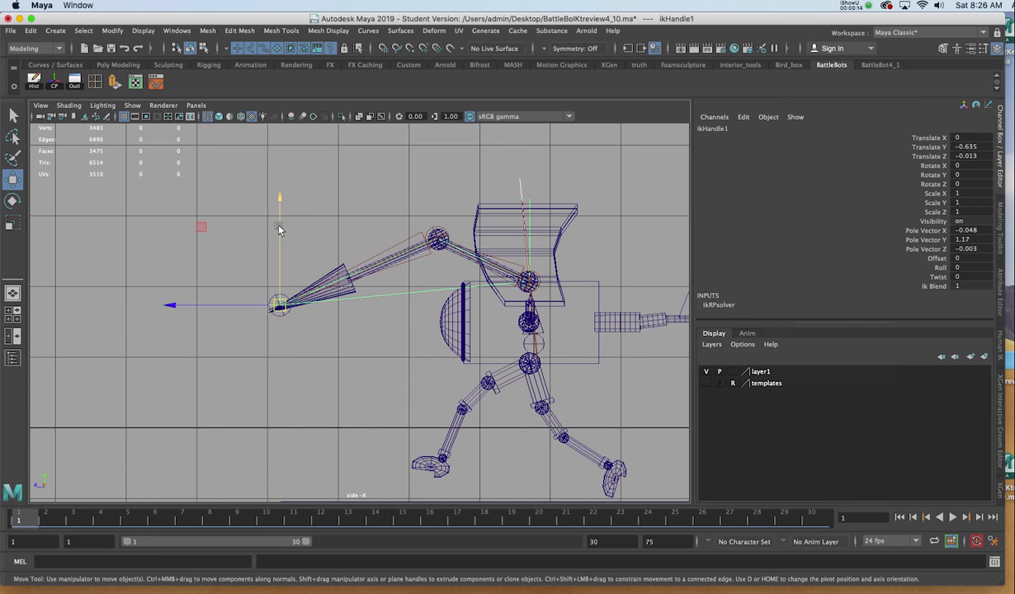
mouse_move(795, 188)
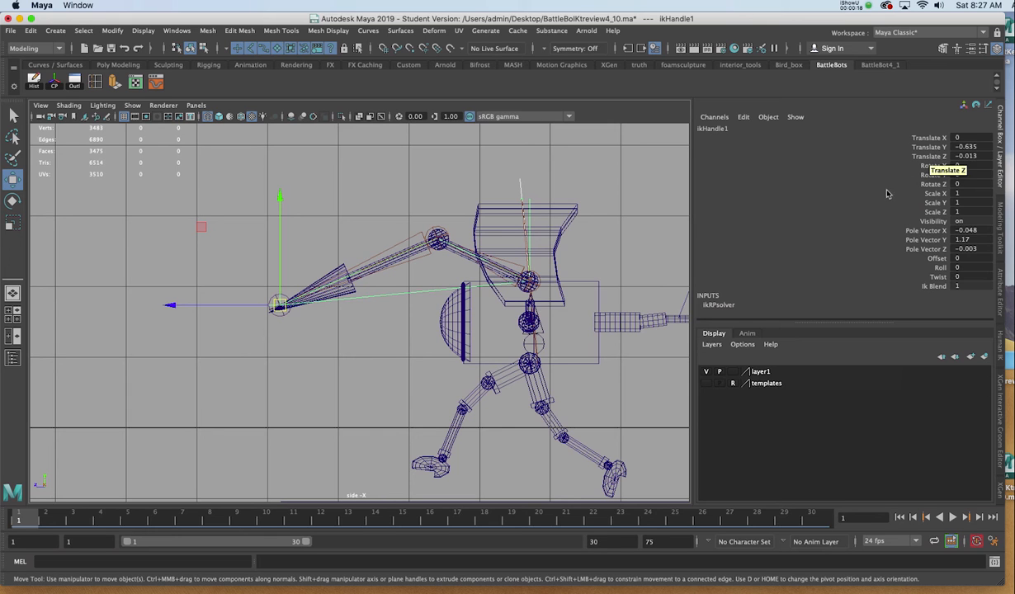
mouse_move(934, 155)
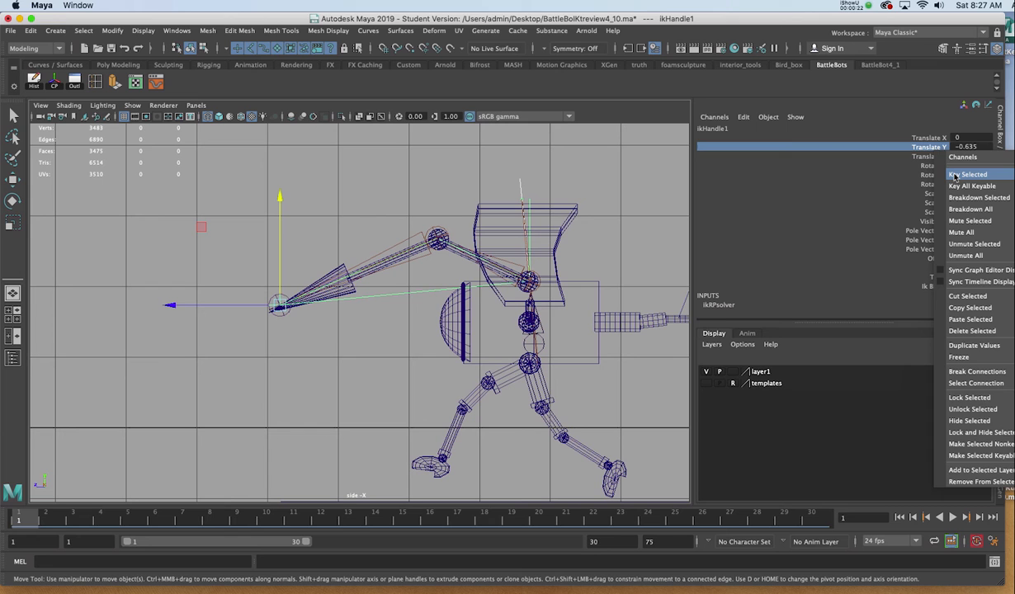
Key ikHandle1's Translate X/Y/Z at frame 1 via Key Selected, then scrub to frame 15.
click(967, 175)
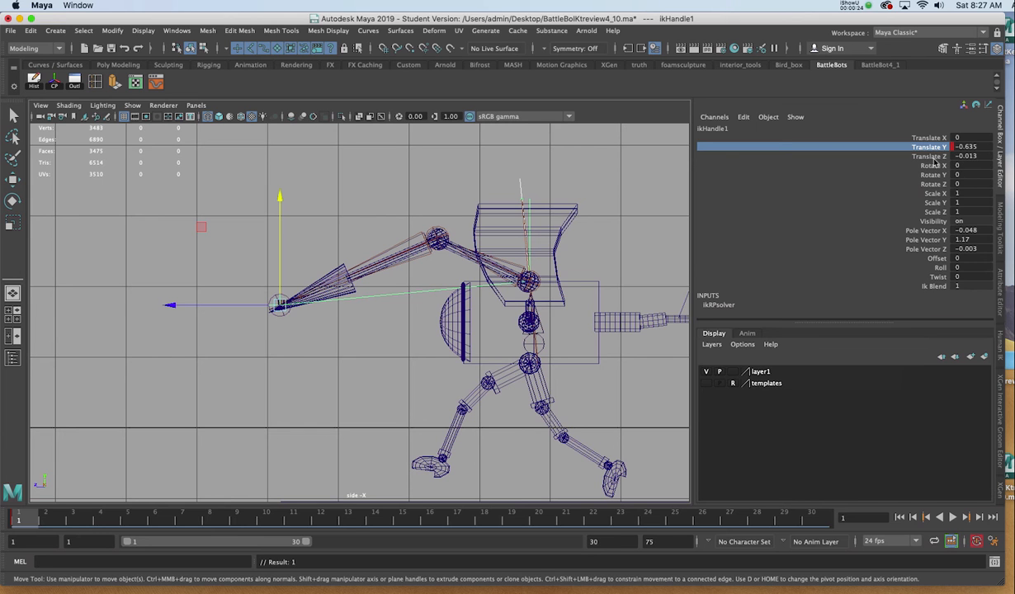
right_click(927, 155)
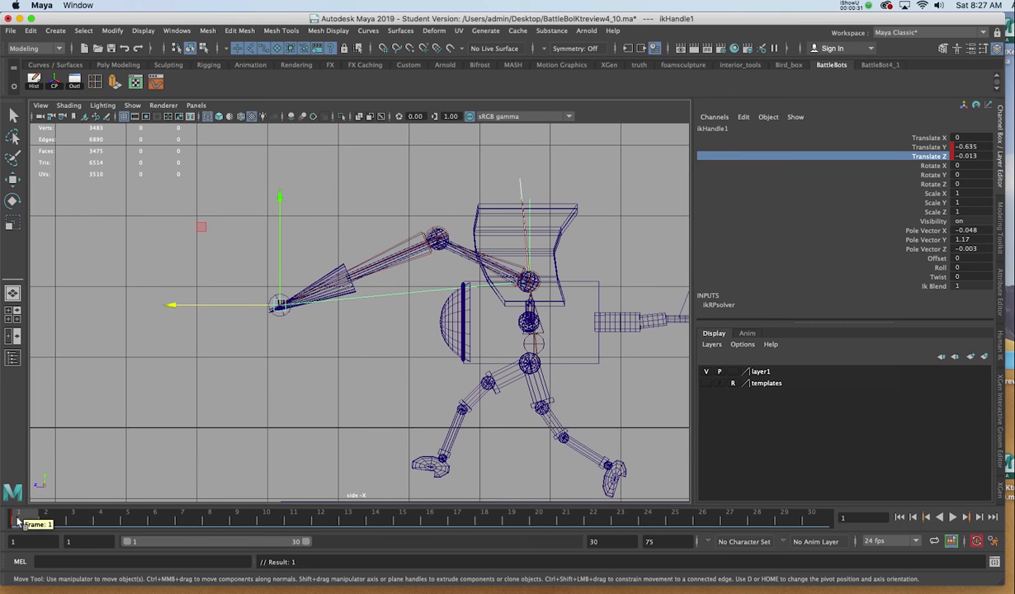
mouse_move(51, 454)
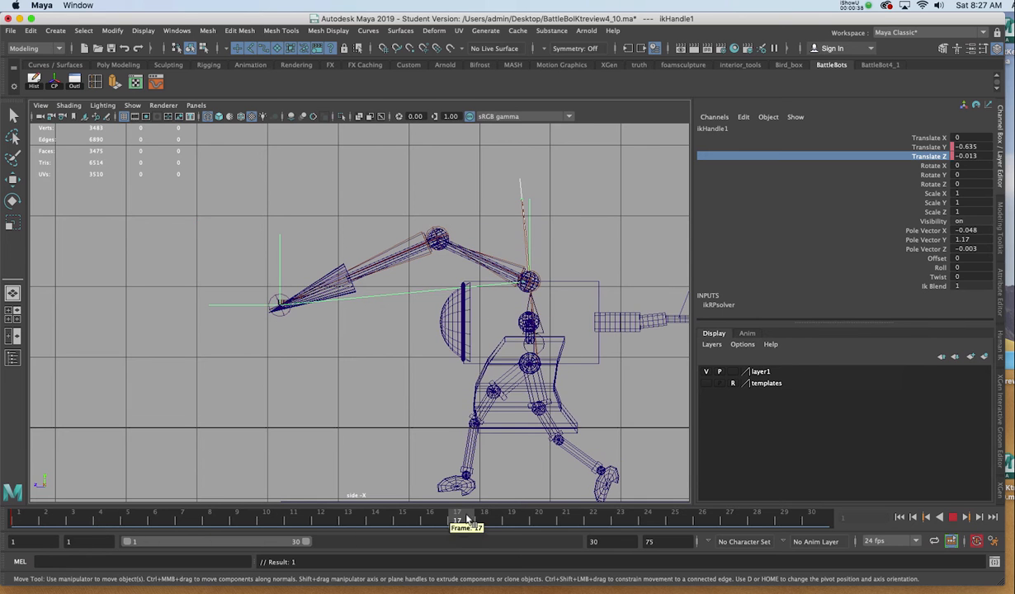
drag(456, 518, 393, 518)
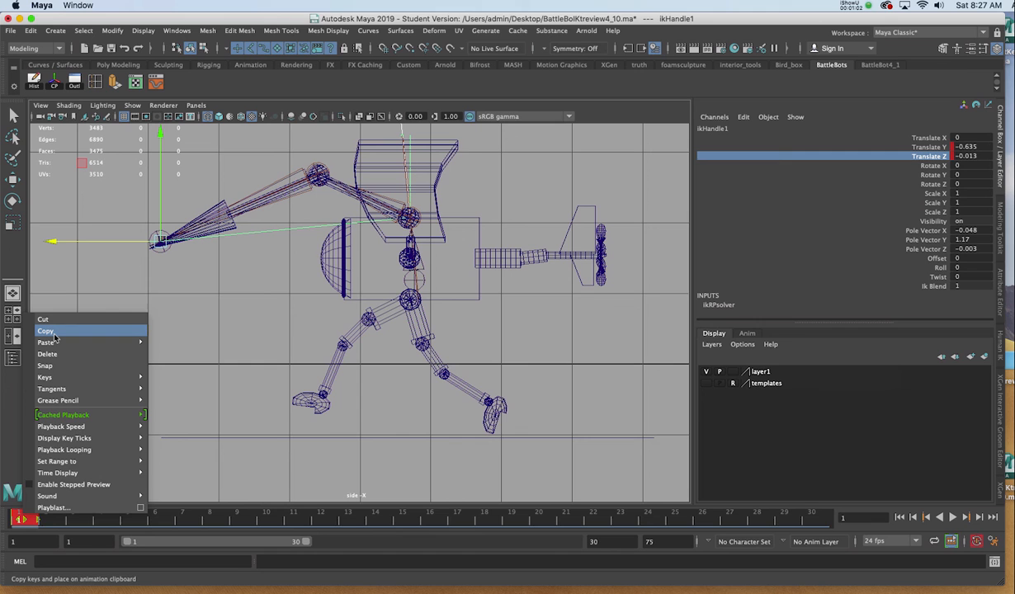
Copy the IK handle's frame-1 key and paste it onto frame 30.
click(46, 330)
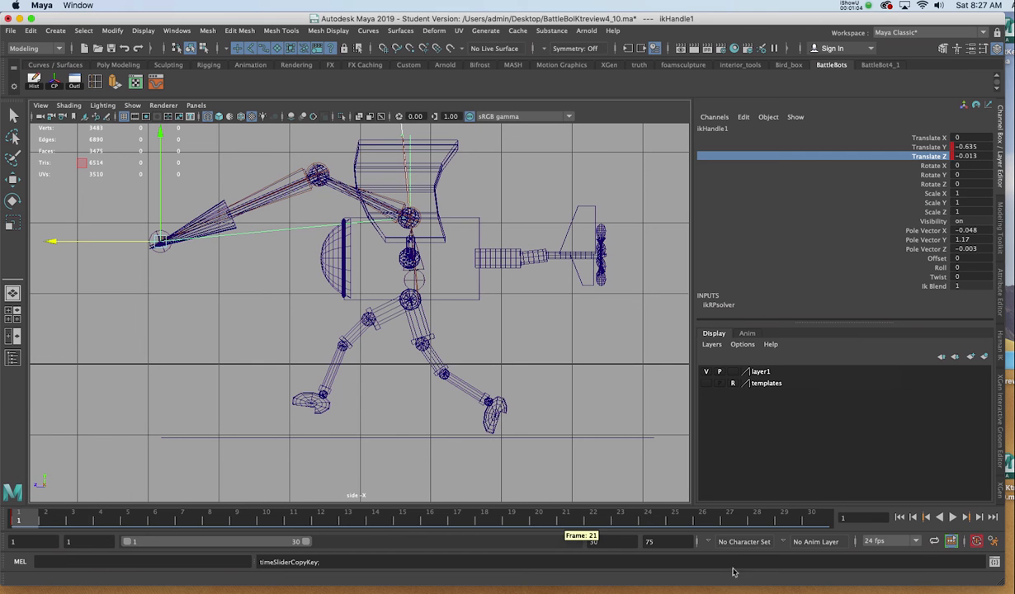
click(812, 518)
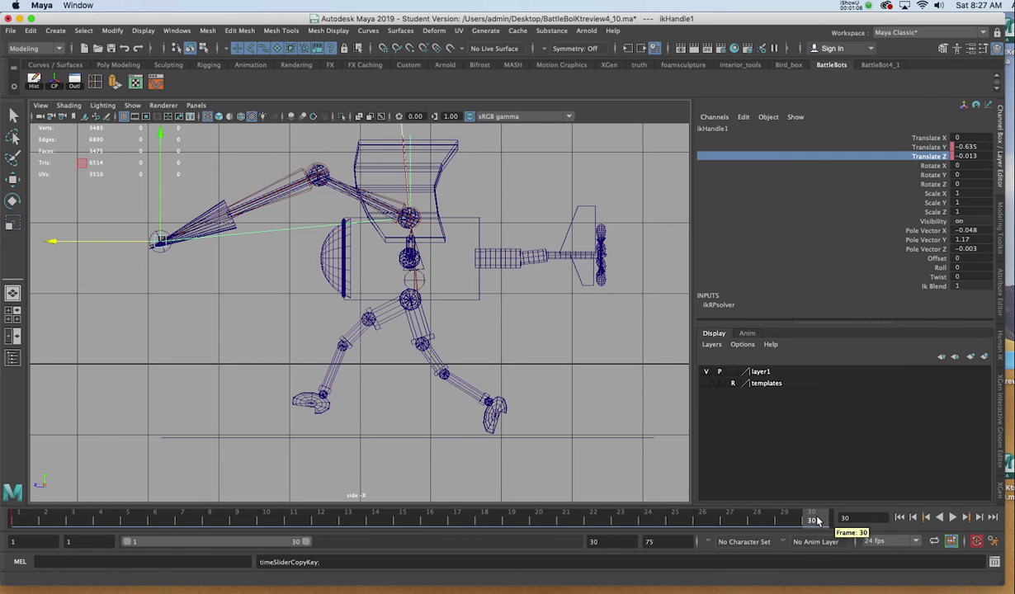
right_click(812, 520)
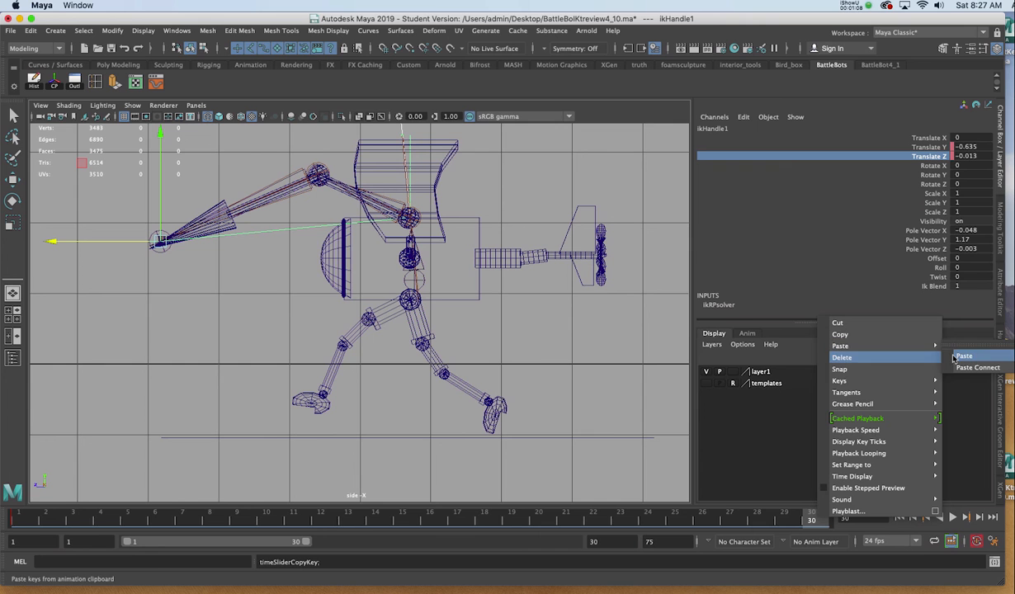
click(961, 357)
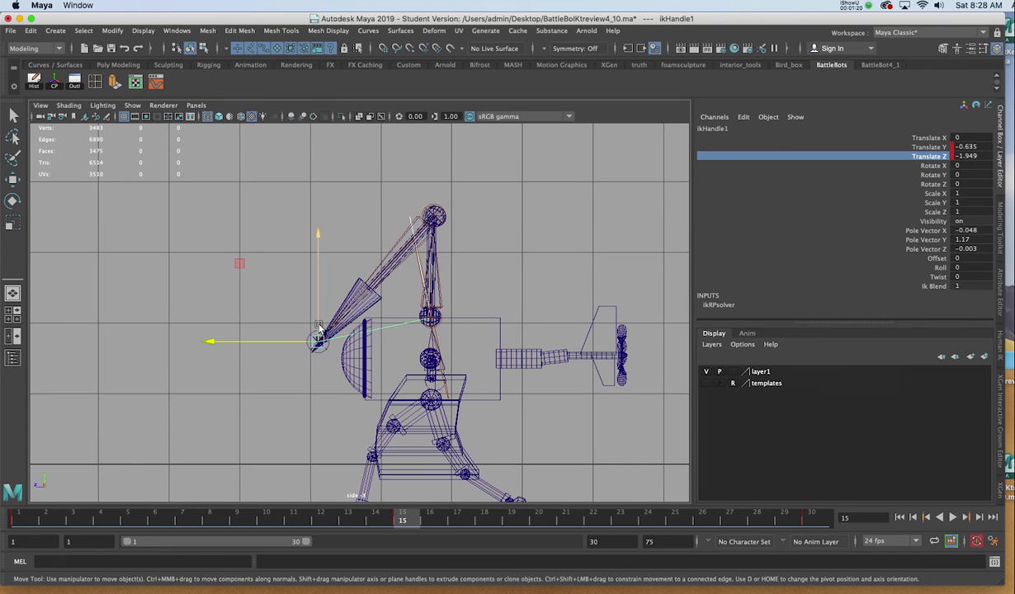
Raise ikHandle1 to a new pose at frame 15, then check the arm at frames 30 and 1.
drag(316, 333, 316, 228)
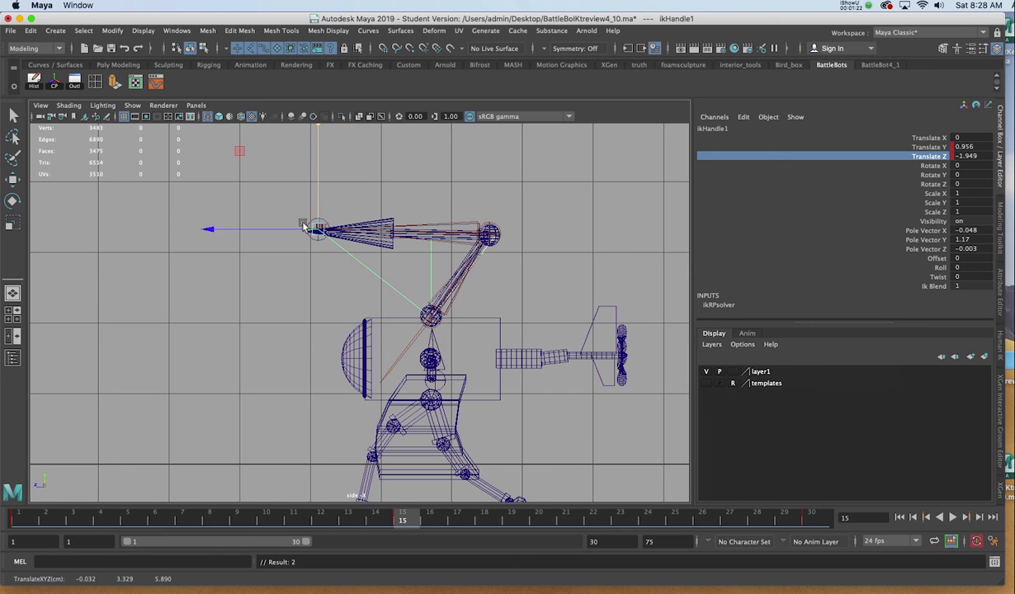
drag(304, 228, 267, 230)
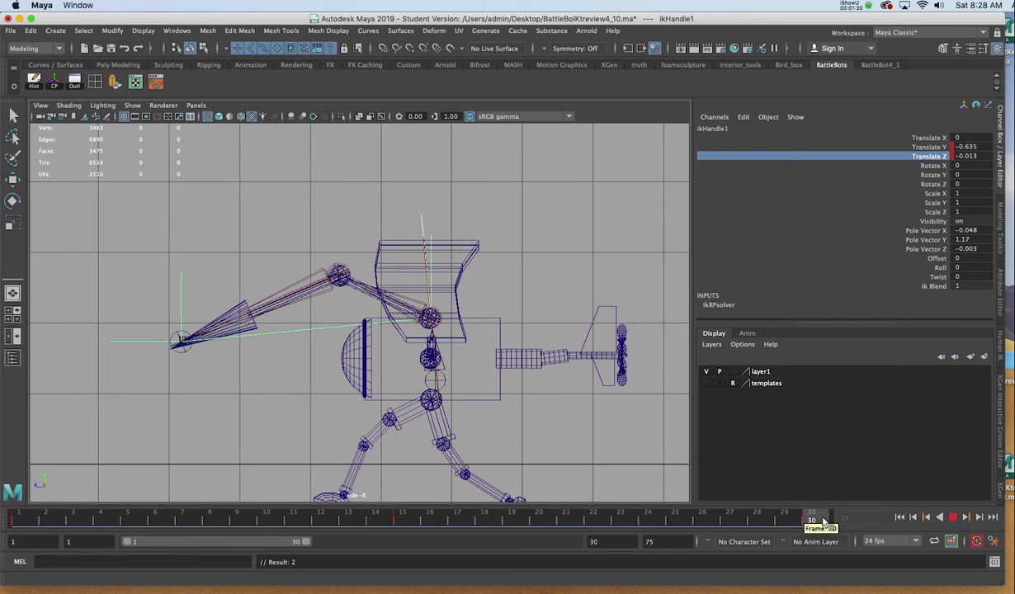
click(18, 518)
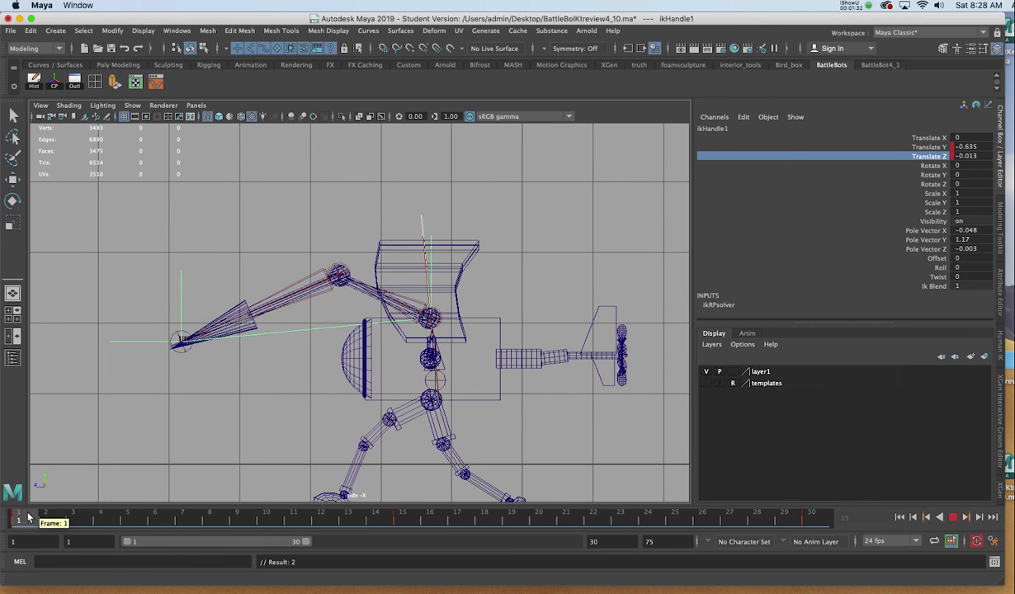
click(46, 514)
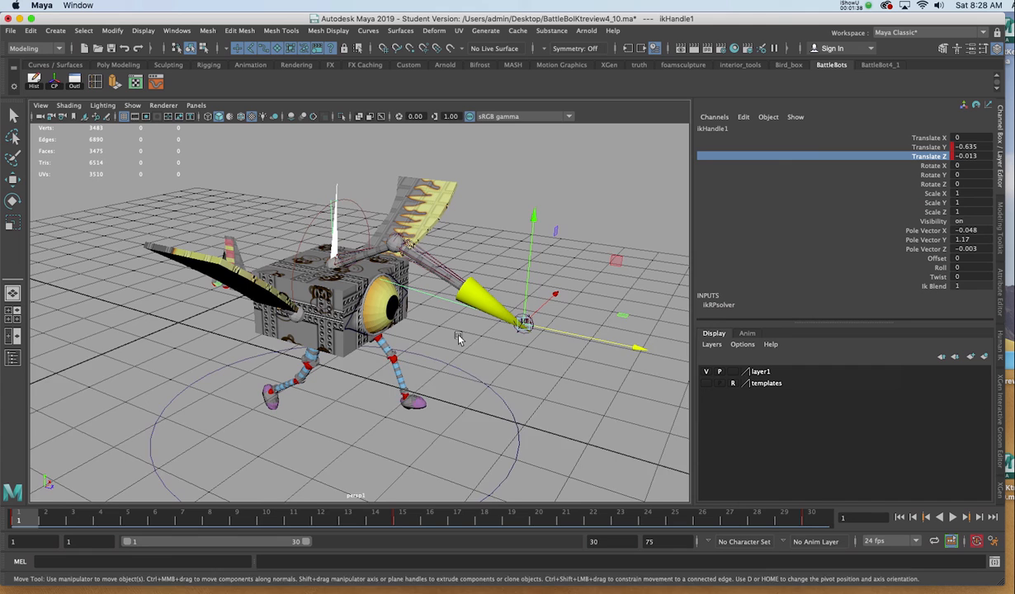
drag(461, 338, 437, 435)
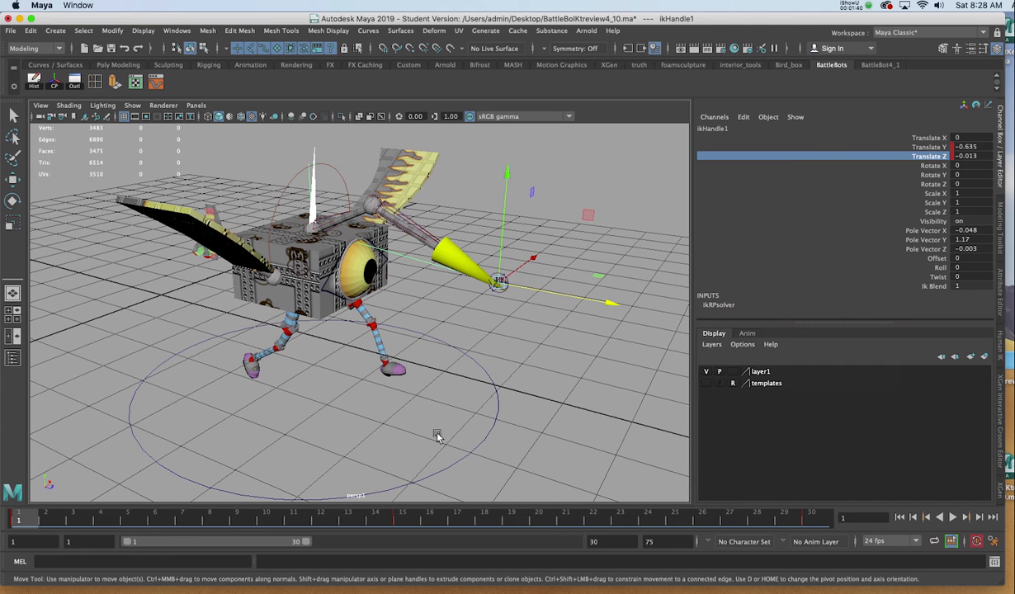